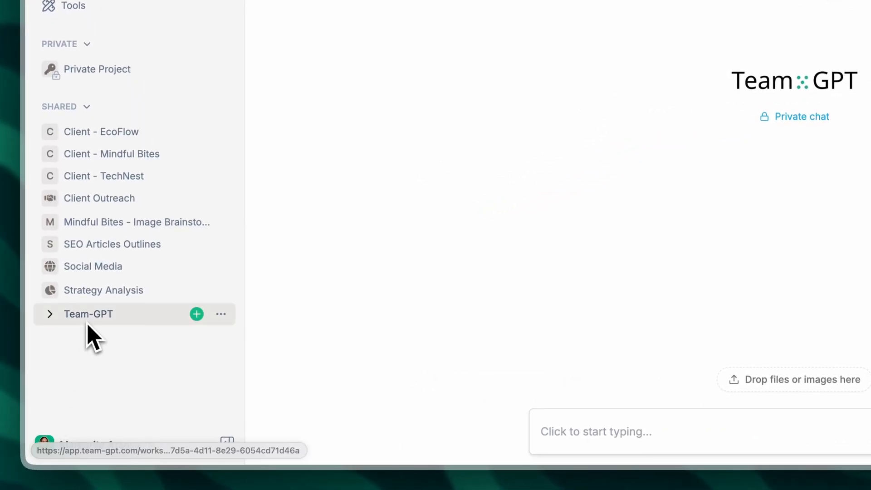
# Open the shared Team-GPT project and review its Project Knowledge files and team-gpt.com link
pyautogui.click(89, 314)
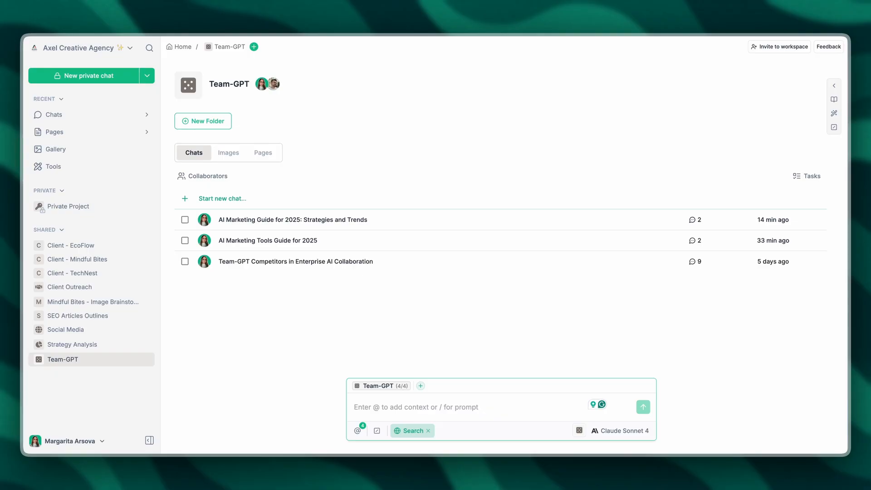
pyautogui.moveTo(833, 95)
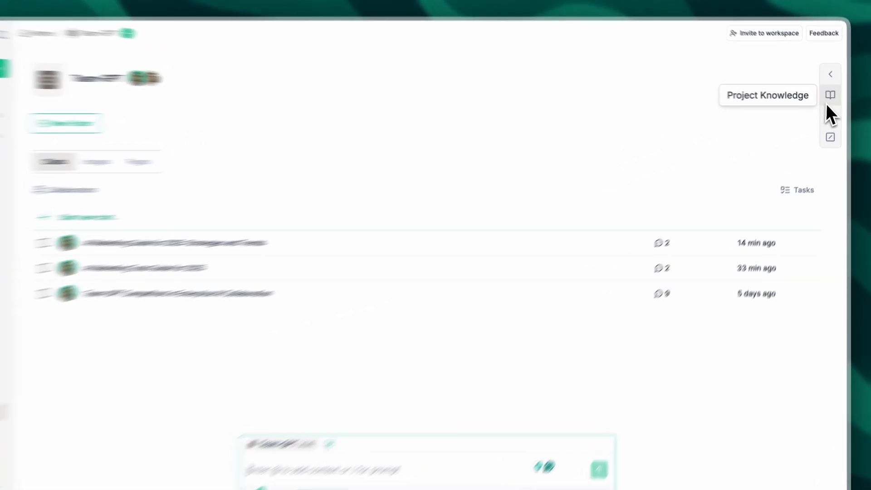
pyautogui.click(829, 95)
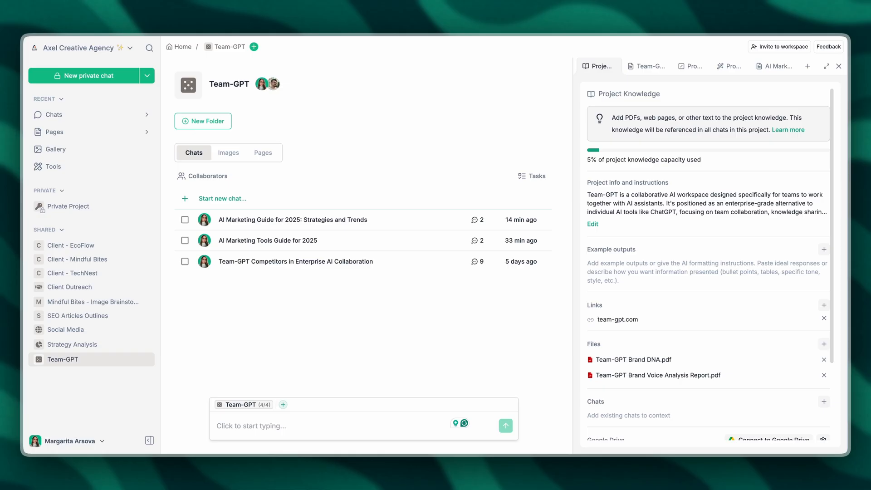
pyautogui.moveTo(638, 225)
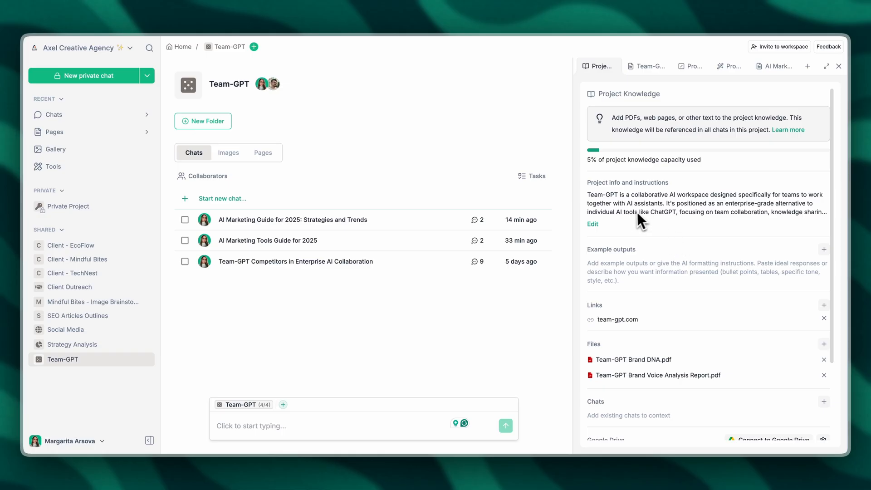
pyautogui.scroll(-3)
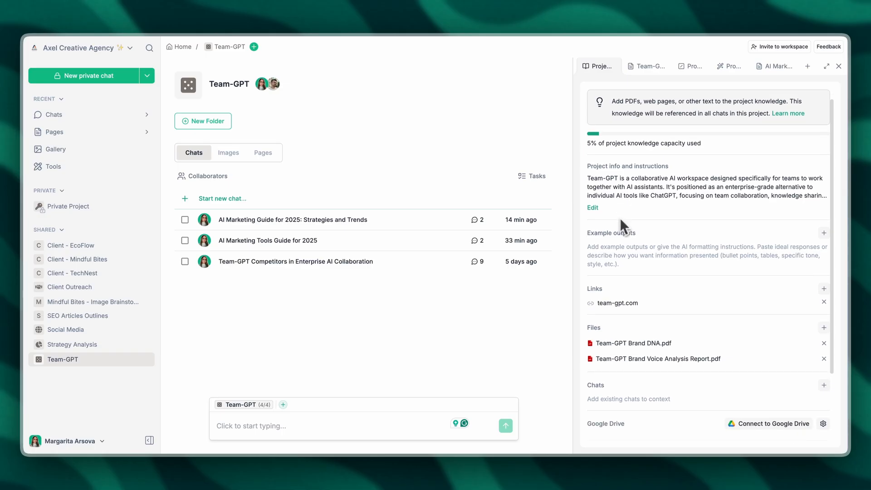
pyautogui.scroll(-3)
pyautogui.write('B')
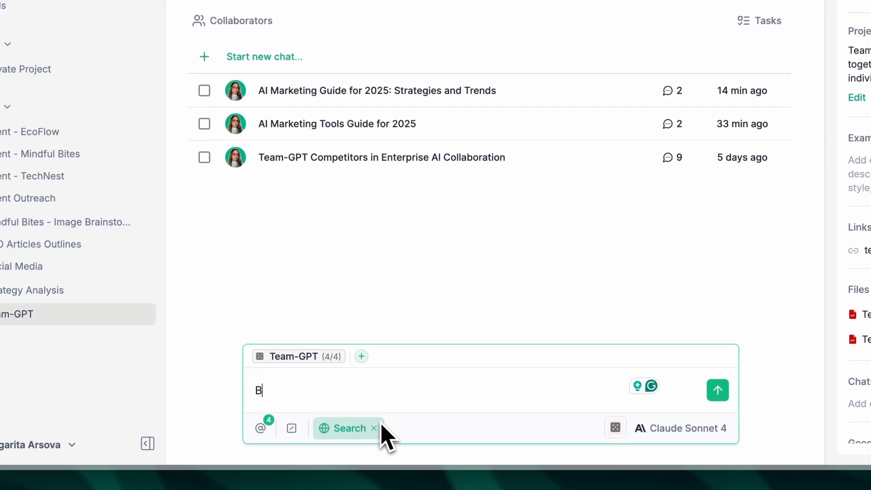
# Send the prompt 'Based on Team-GPT's features and market positioning, who are Team-GPT's competitors in 2025?'
pyautogui.write("ased on Team-GPT's features and")
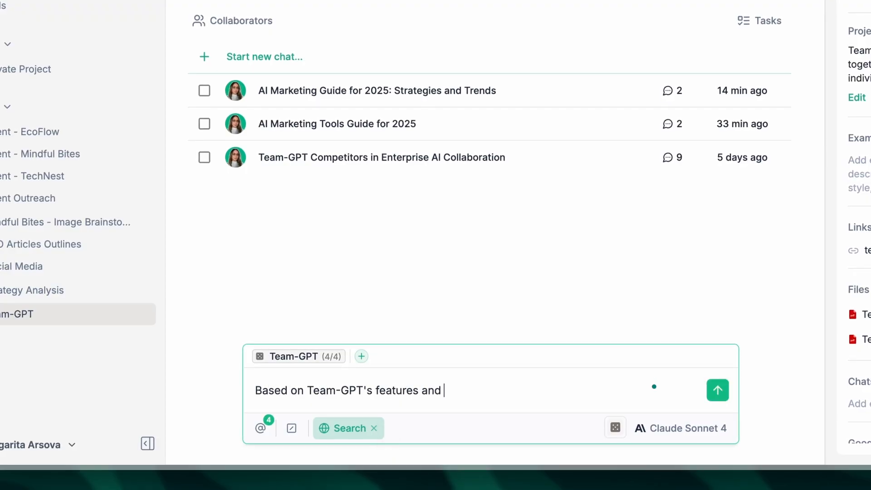
pyautogui.write('market positioning, who are')
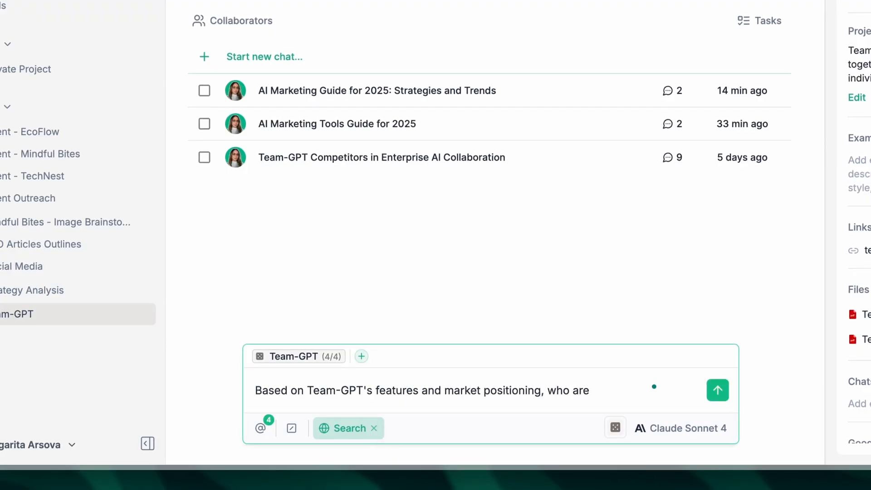
pyautogui.write("Team-GPT's competitors in")
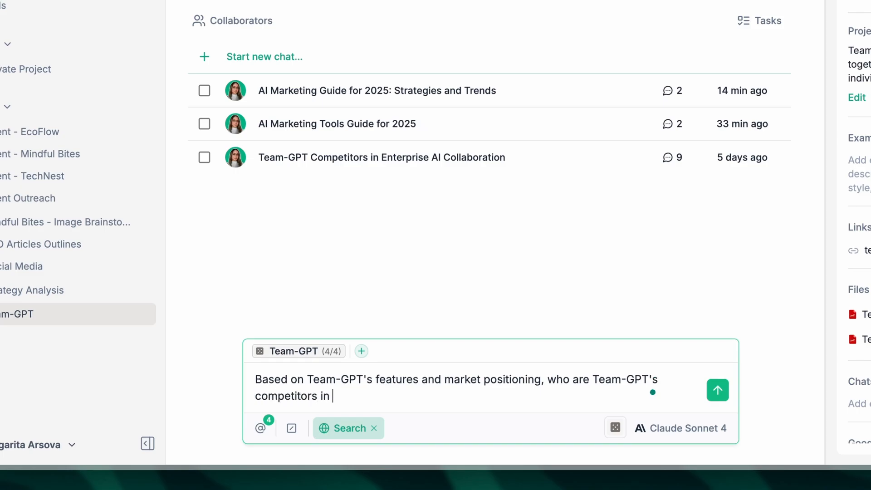
pyautogui.write('2025?')
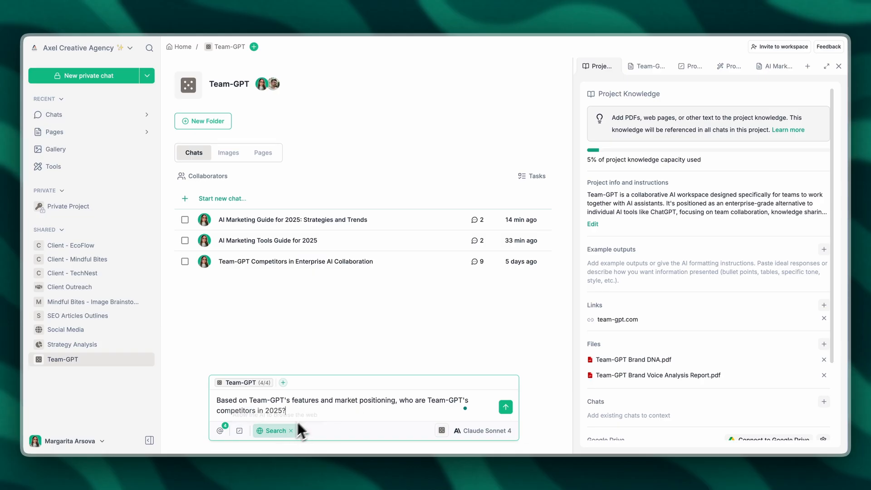
pyautogui.moveTo(332, 423)
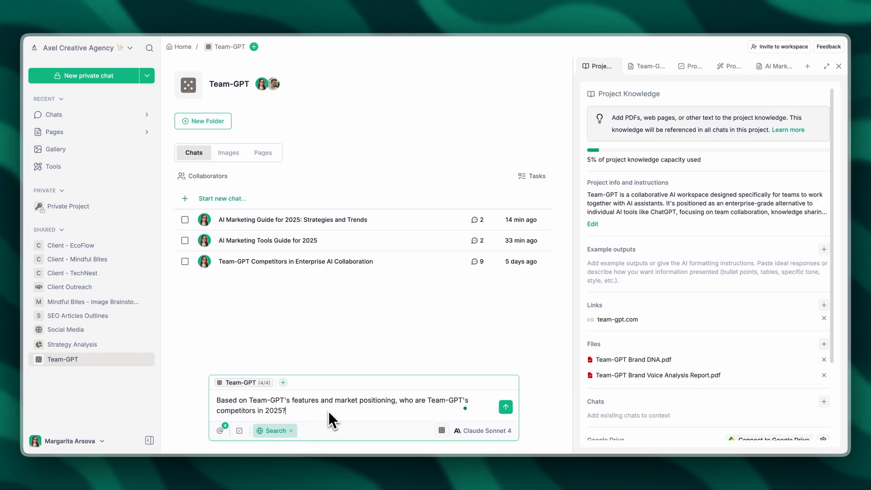
pyautogui.click(505, 406)
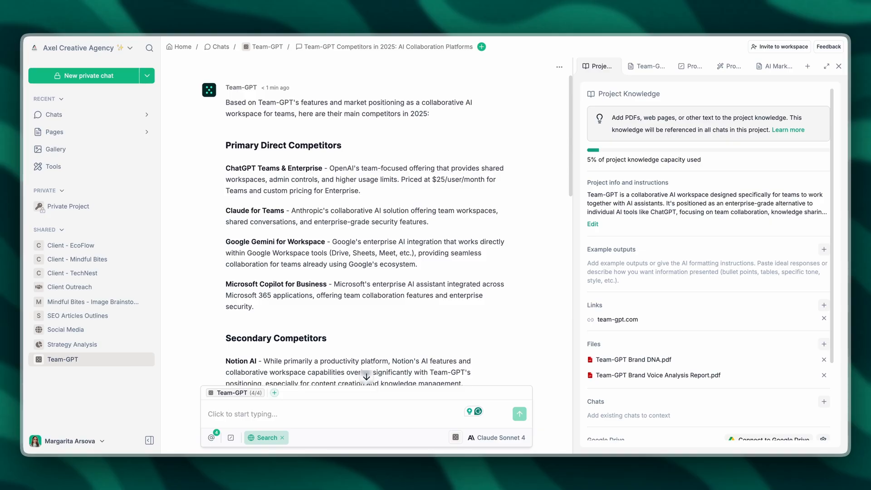
pyautogui.moveTo(356, 285)
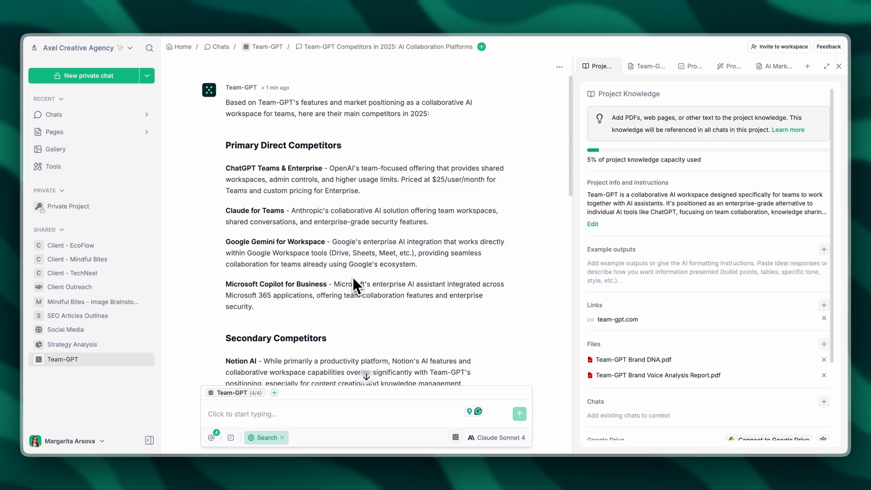
# Give the Prompt Builder the request to scrape the web and analyse Team-GPT's competition
pyautogui.click(729, 67)
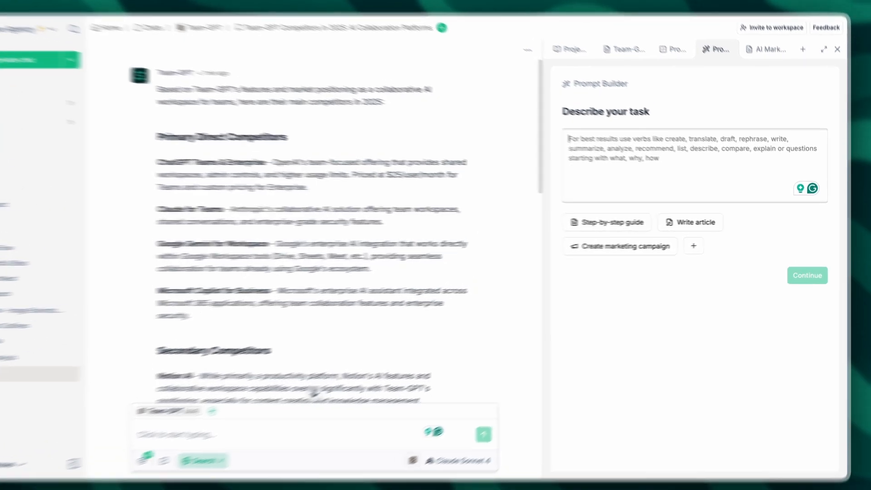
pyautogui.write('I need the AI to scrape')
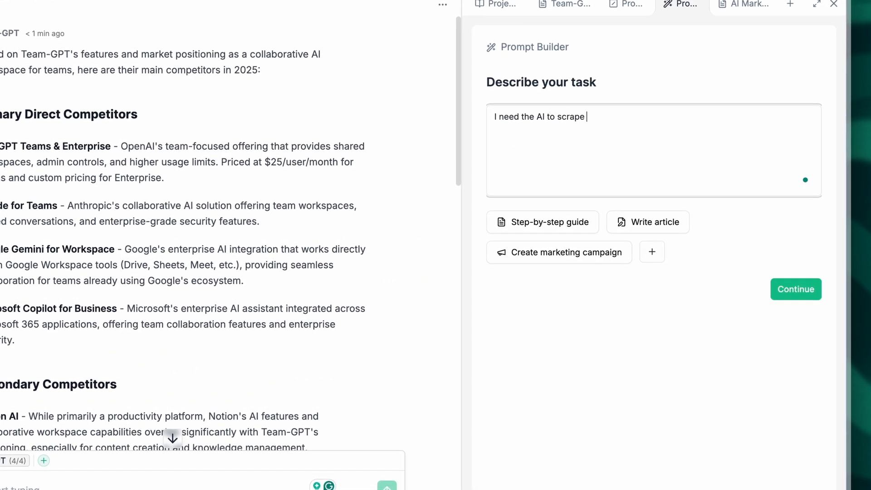
pyautogui.write('the web and create a good analysis o')
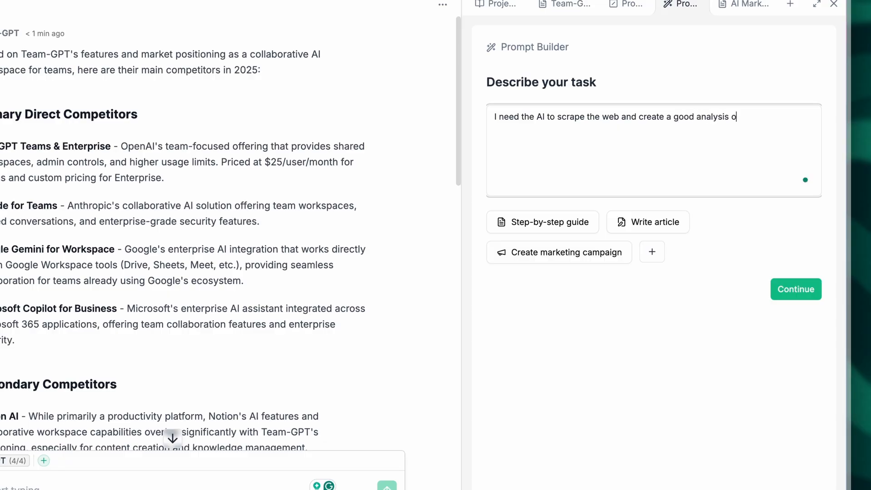
pyautogui.write("n Team-GPT's competition")
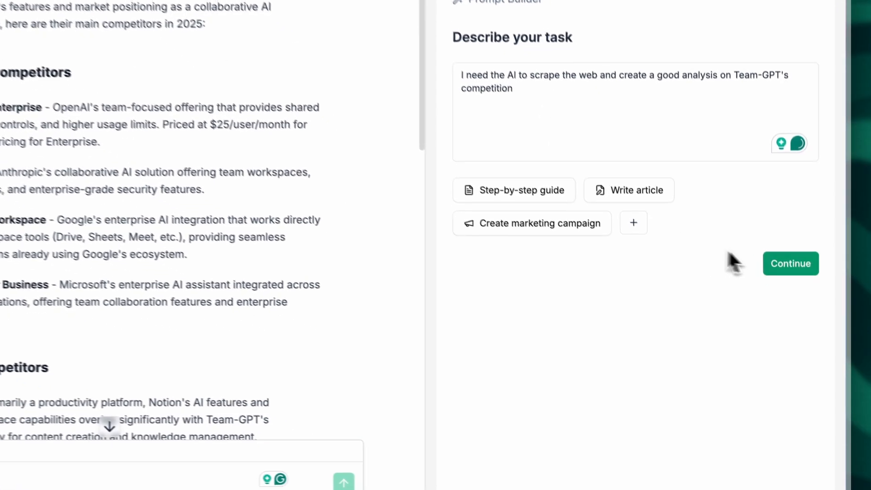
pyautogui.click(790, 263)
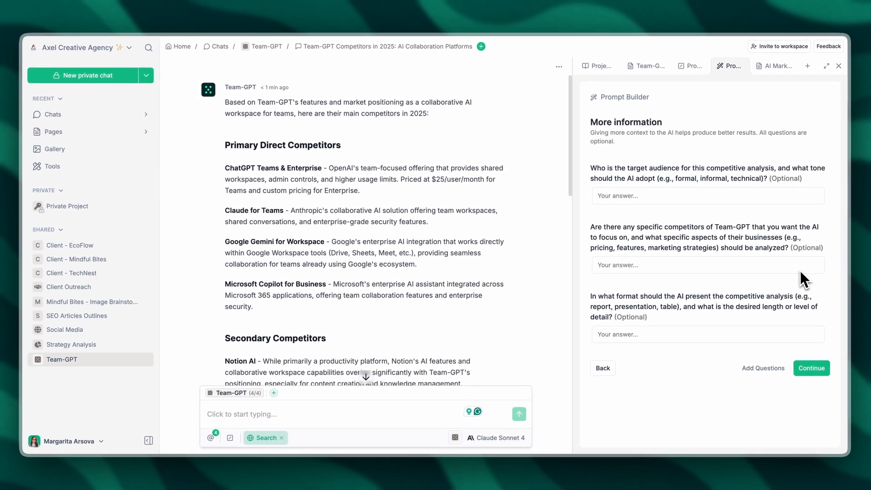
pyautogui.moveTo(711, 205)
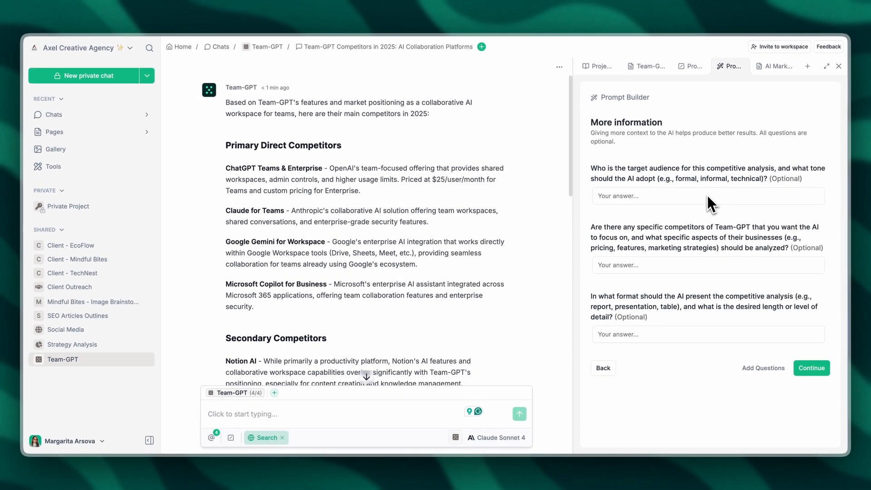
# Continue past the optional questions to generate and review the 'Formal Web-Based Competitive Analysis of Team-GPT' prompt
pyautogui.click(707, 196)
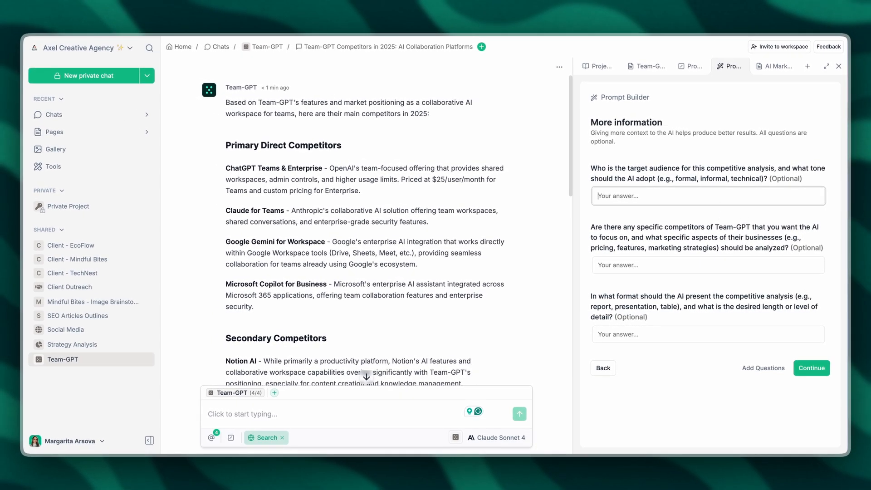
pyautogui.click(811, 367)
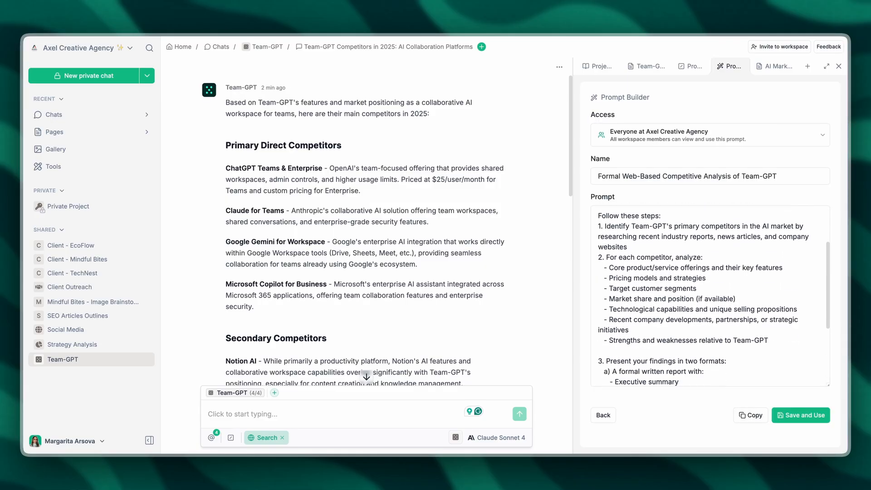
pyautogui.scroll(-3)
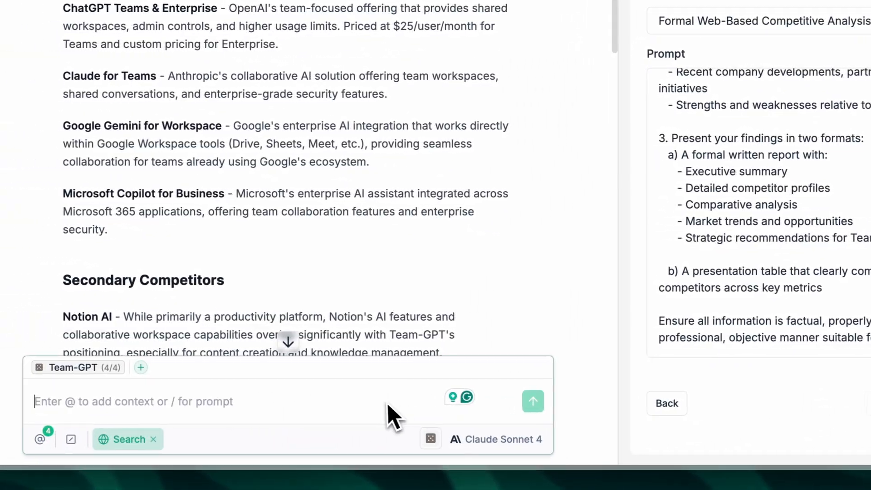
# Send the built prompt and read the resulting competitive analysis report down to its Sources list
pyautogui.click(534, 401)
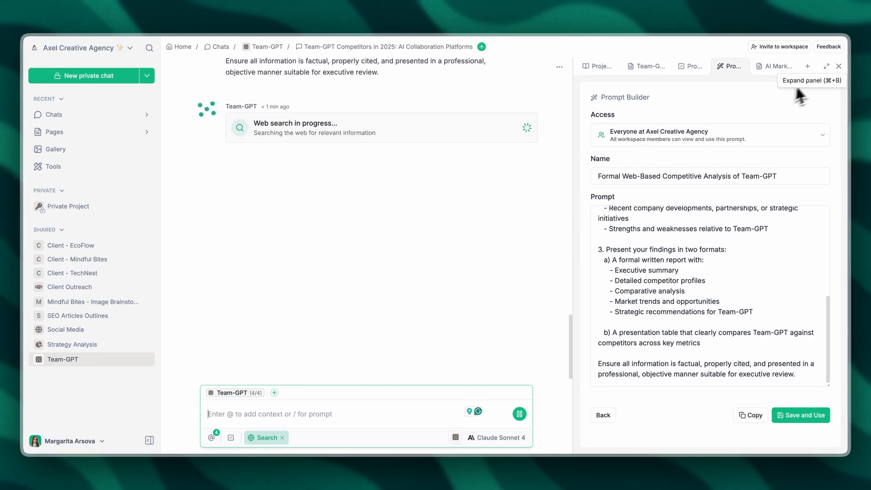
pyautogui.click(839, 66)
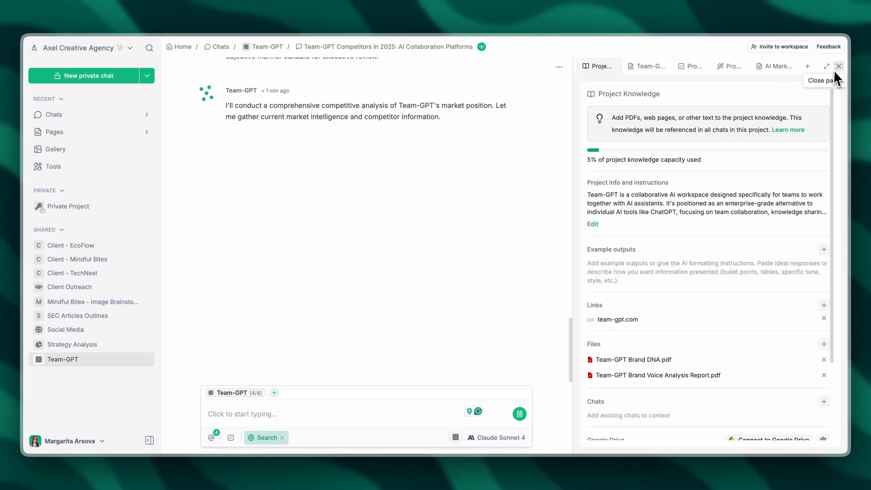
pyautogui.click(838, 67)
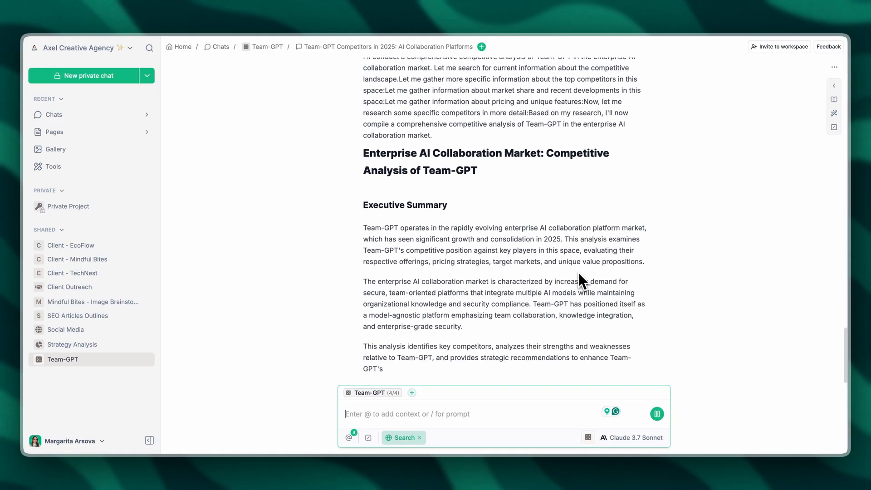
pyautogui.scroll(-3)
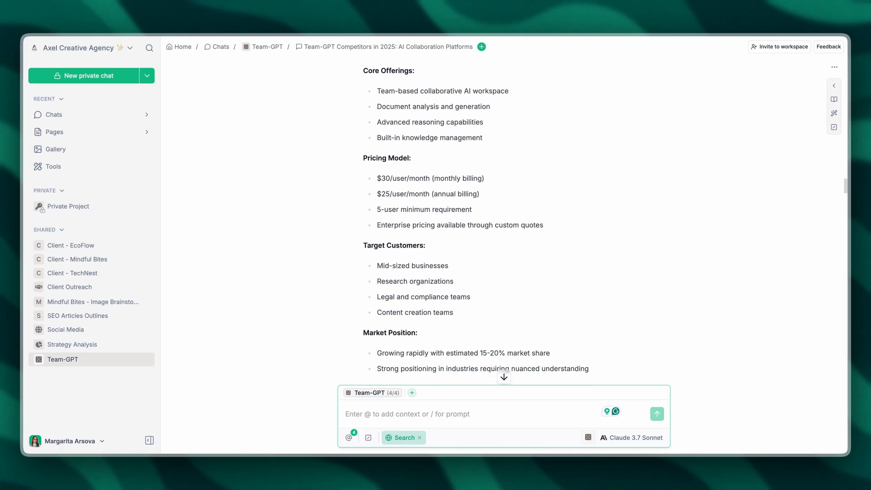
pyautogui.scroll(-3)
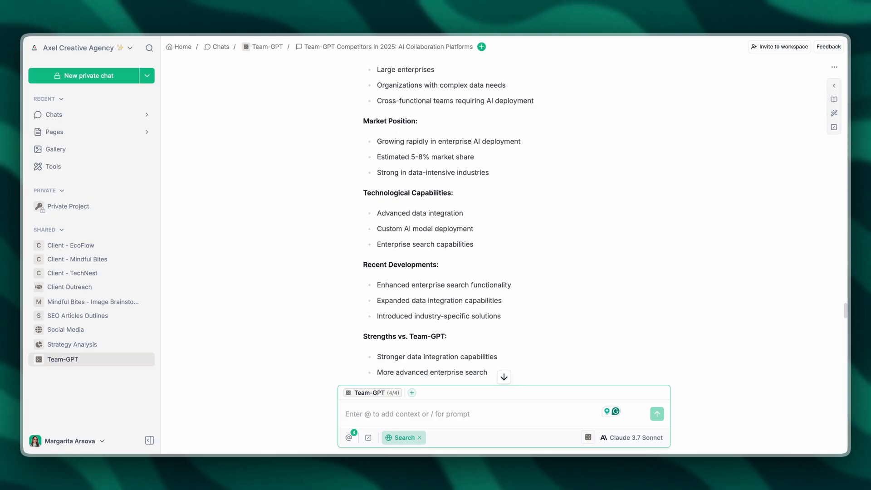
pyautogui.scroll(-3)
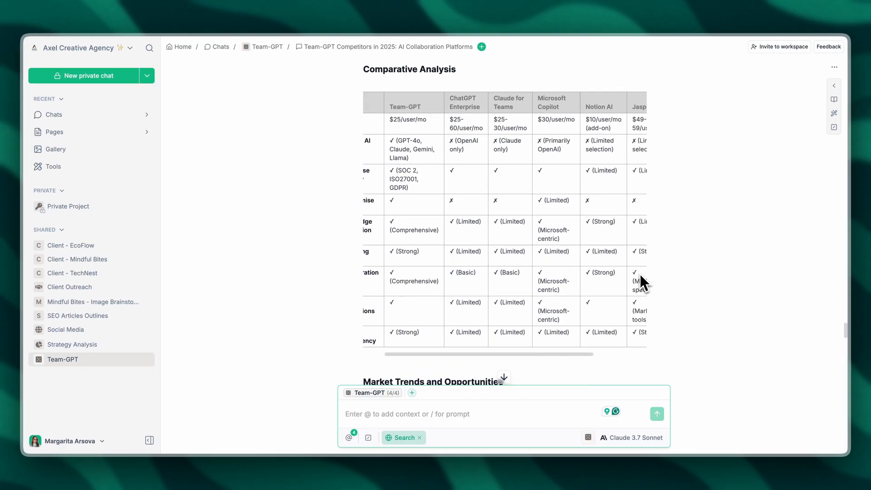
pyautogui.scroll(-3)
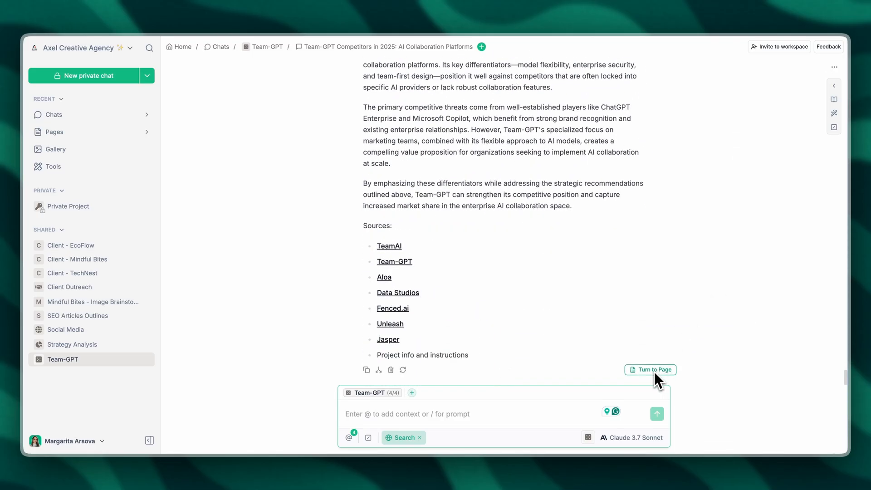
# Turn the analysis into the 'Team-GPT Competitors in 2025' page, accept the rewritten opening, and copy its share link
pyautogui.click(649, 369)
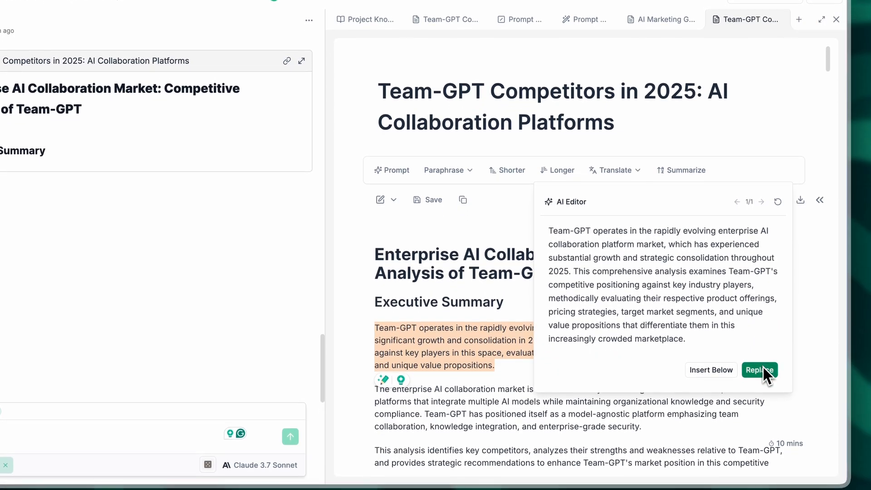
pyautogui.click(759, 370)
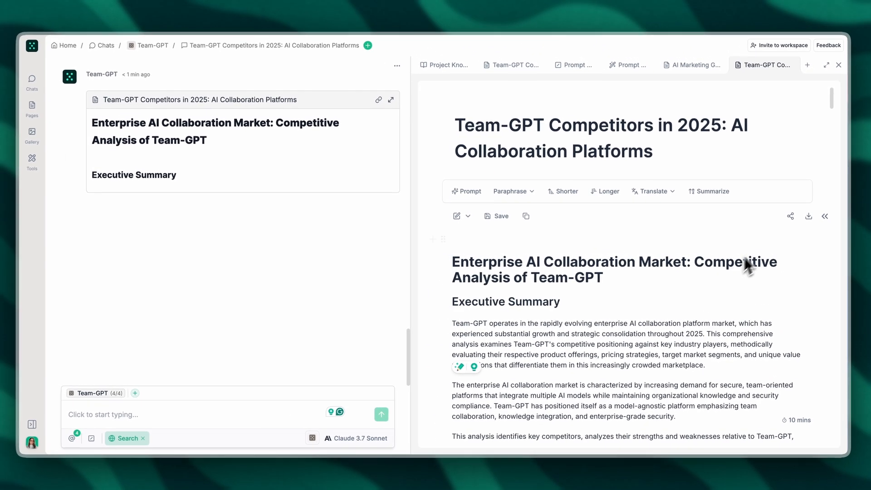
pyautogui.click(790, 216)
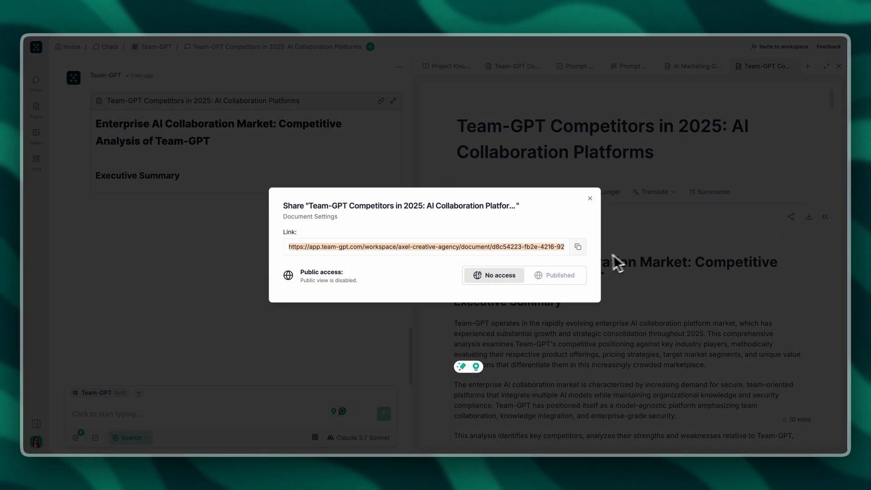
pyautogui.click(577, 246)
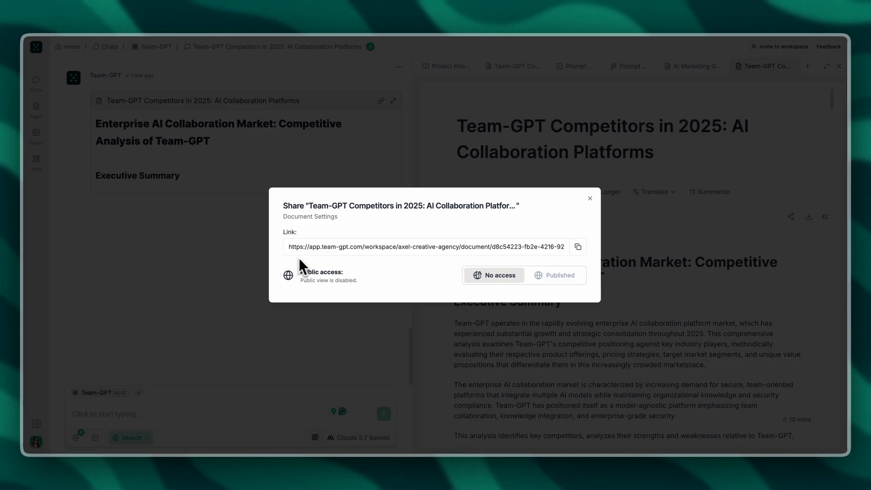
pyautogui.click(590, 198)
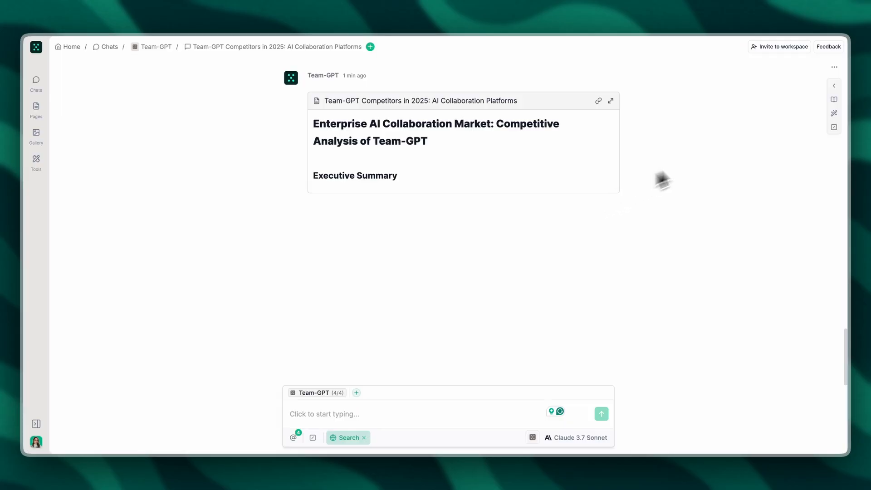
# Add the 'Team-GPT Competitors in 2025' chat to the project's knowledge under Chats
pyautogui.click(833, 99)
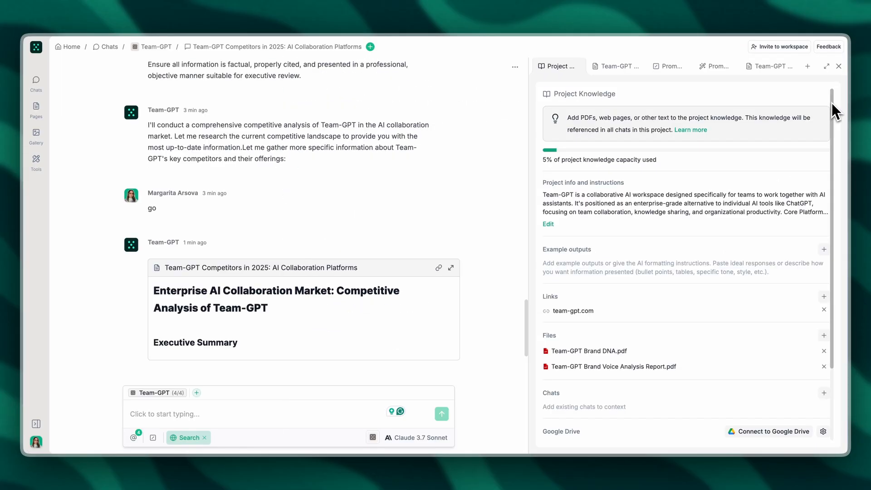
pyautogui.scroll(-3)
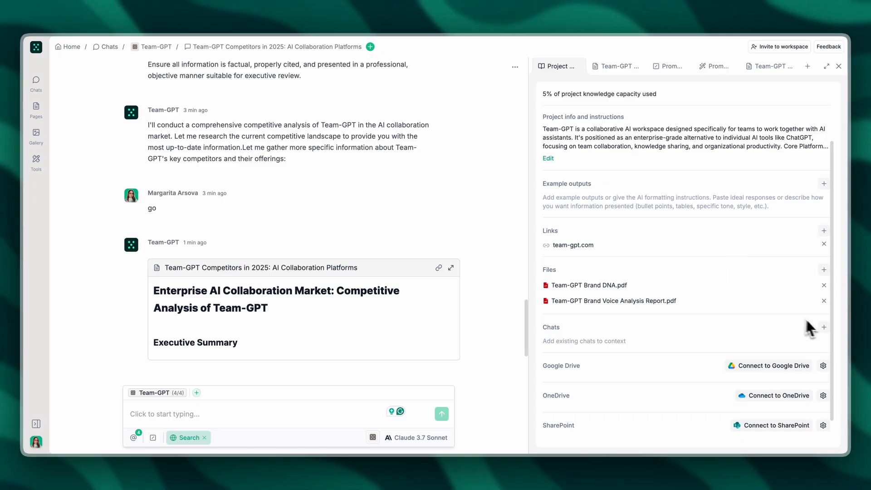
pyautogui.click(824, 327)
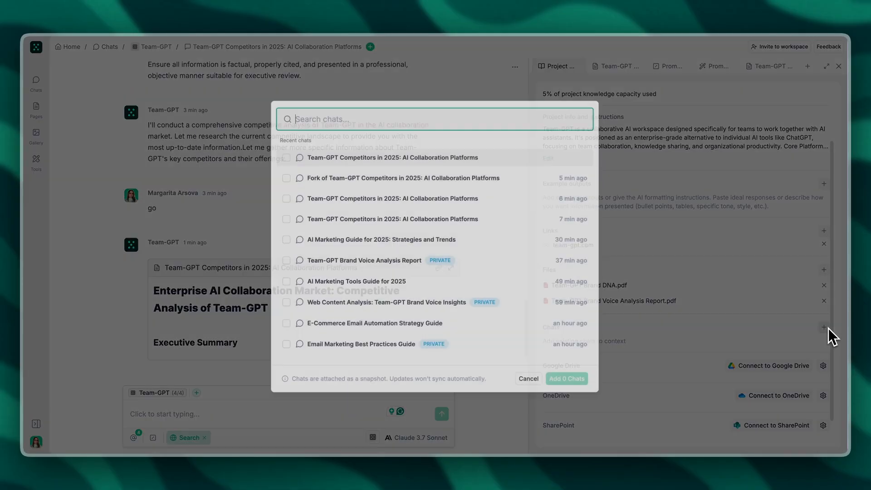
pyautogui.click(285, 154)
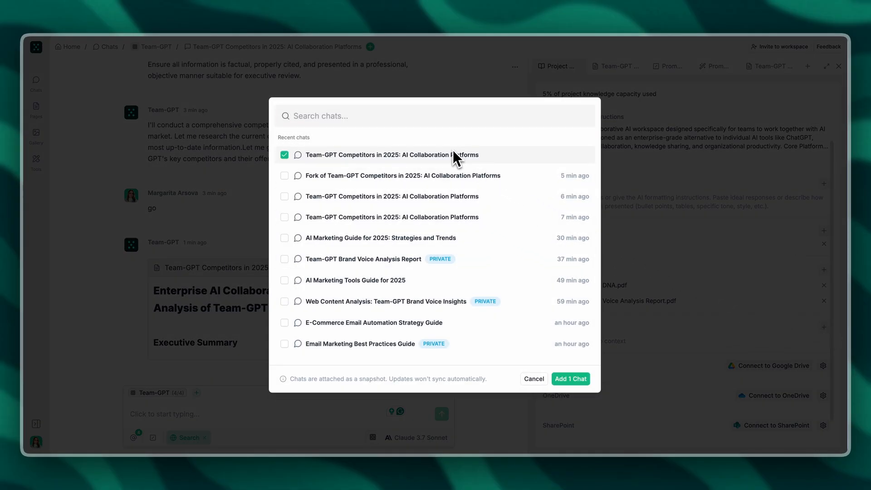
pyautogui.click(570, 379)
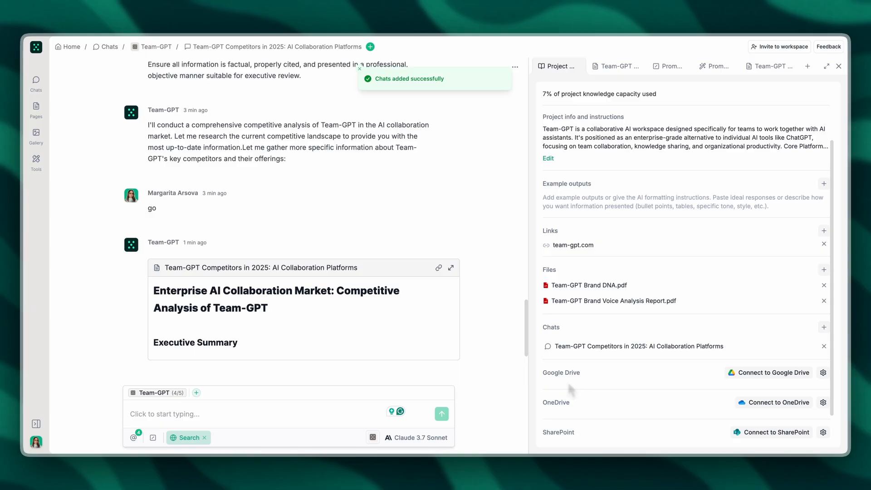